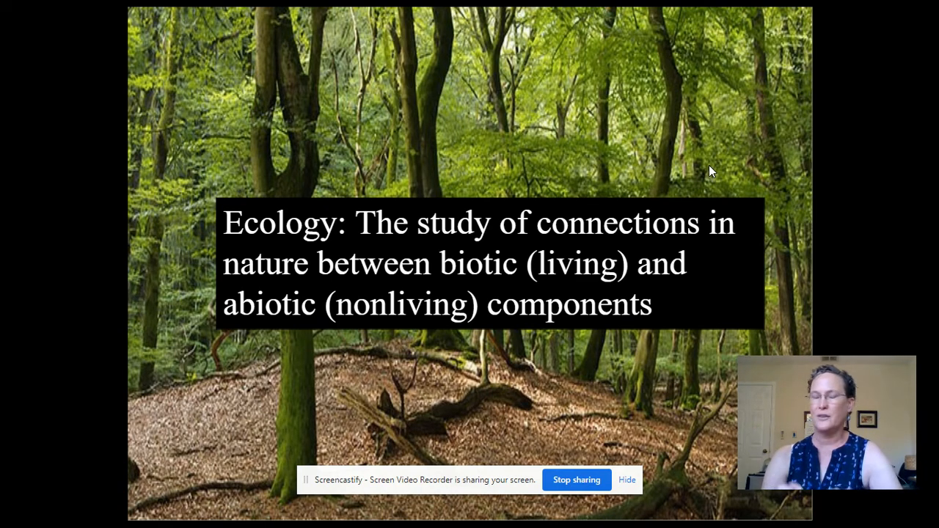
mouse_move(440, 91)
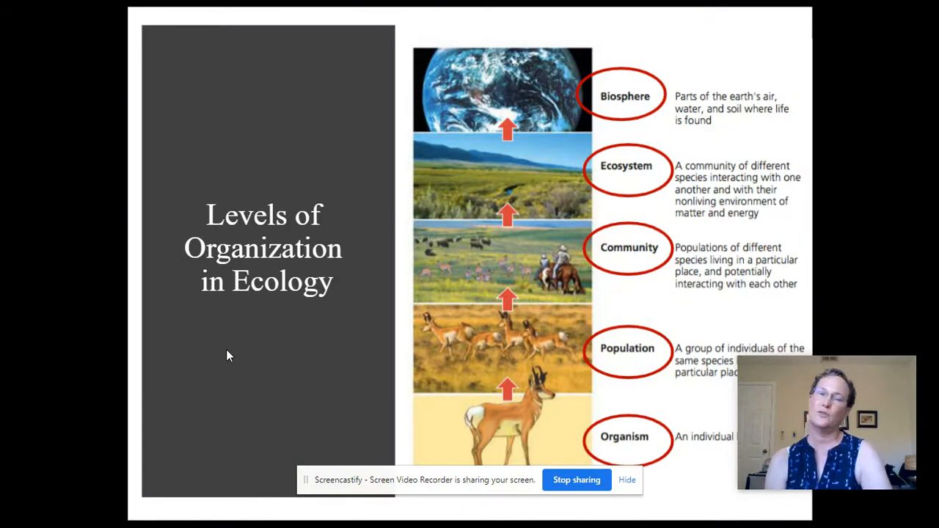
mouse_move(188, 482)
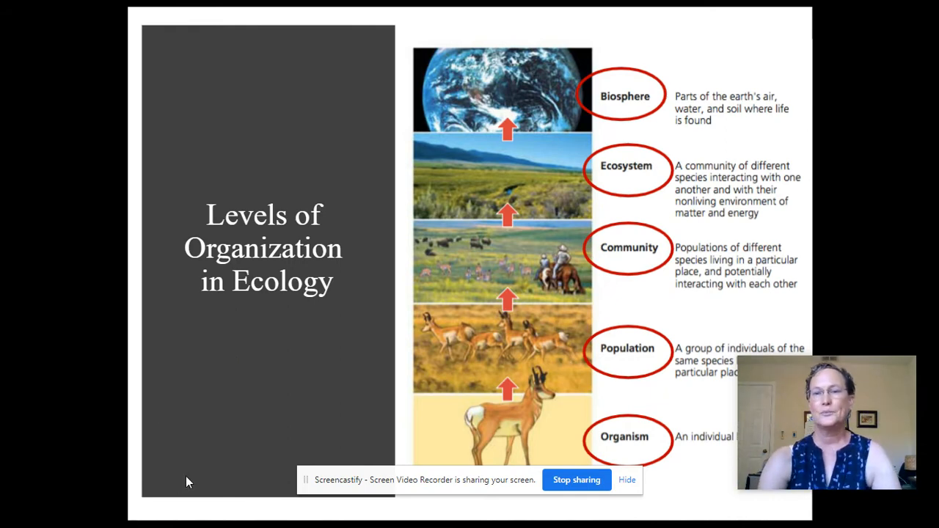
mouse_move(851, 370)
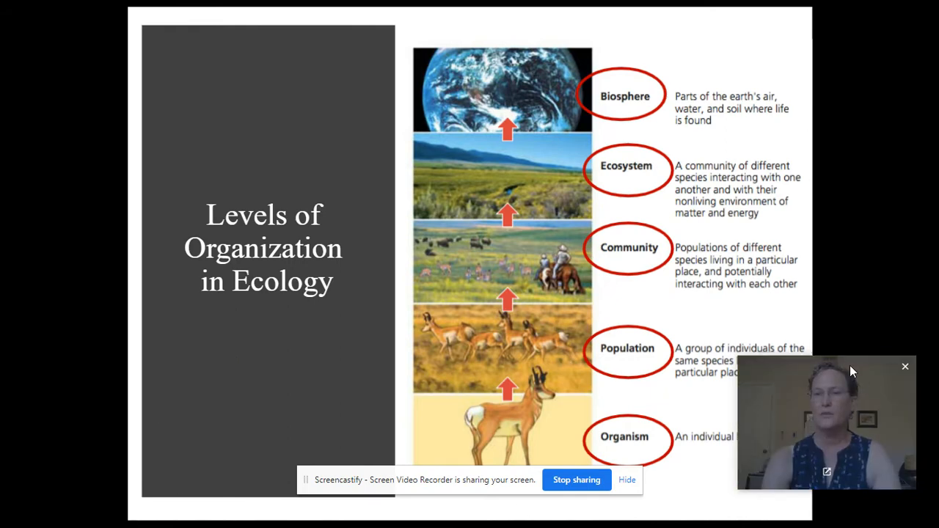
Drag the webcam overlay aside so the levels-of-organization definitions show fully
drag(828, 423, 114, 103)
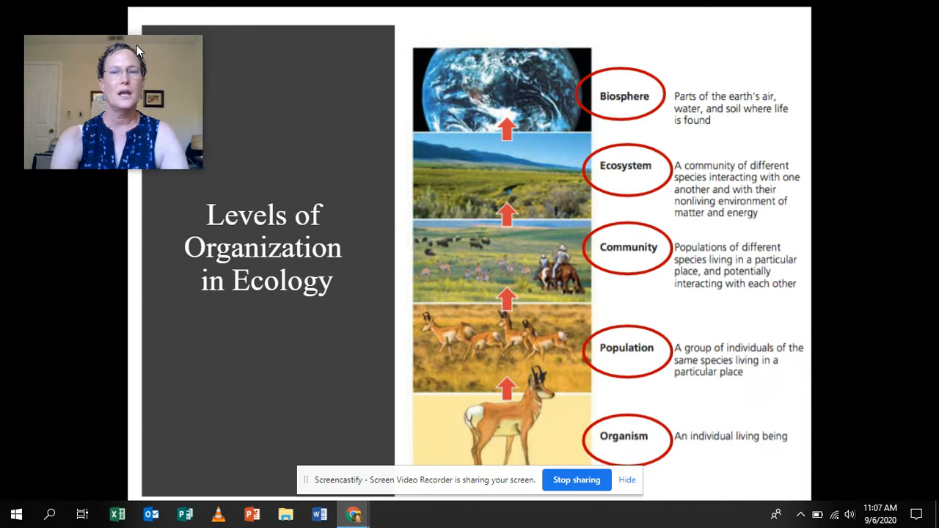
mouse_move(798, 461)
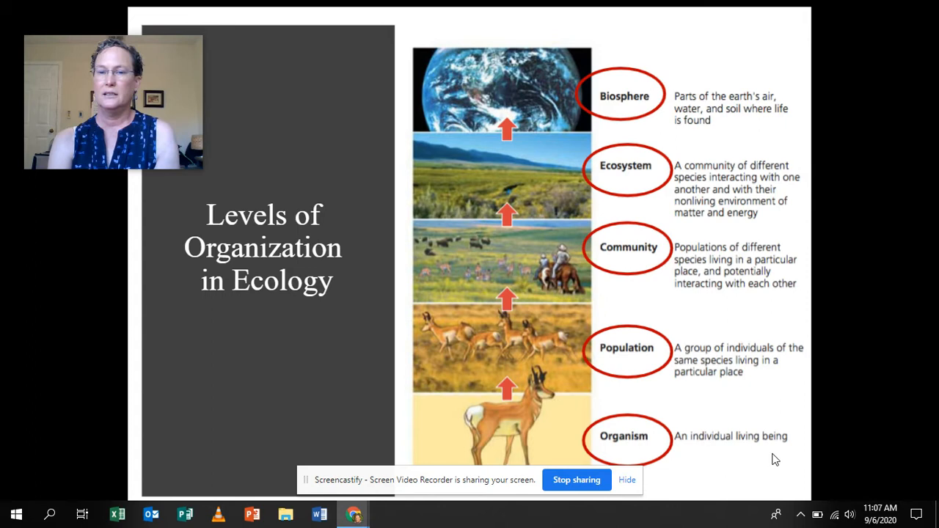
mouse_move(719, 404)
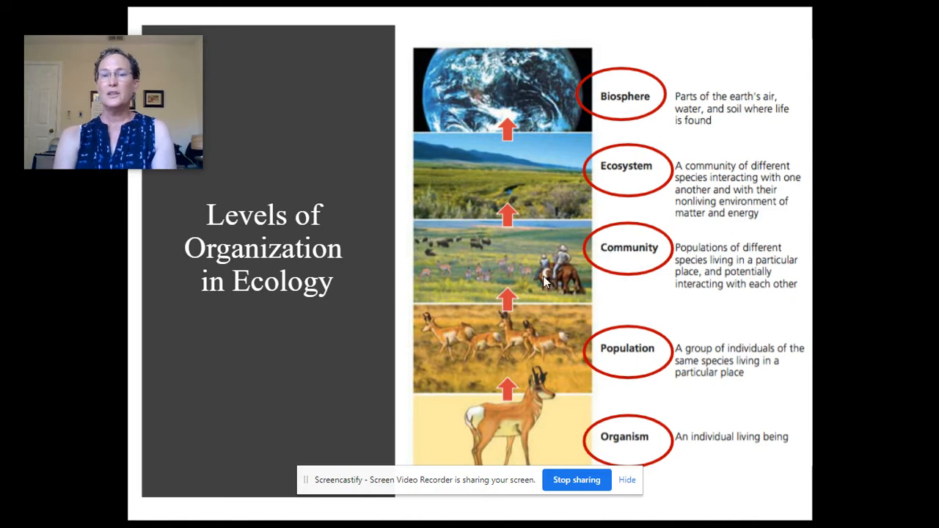
mouse_move(490, 275)
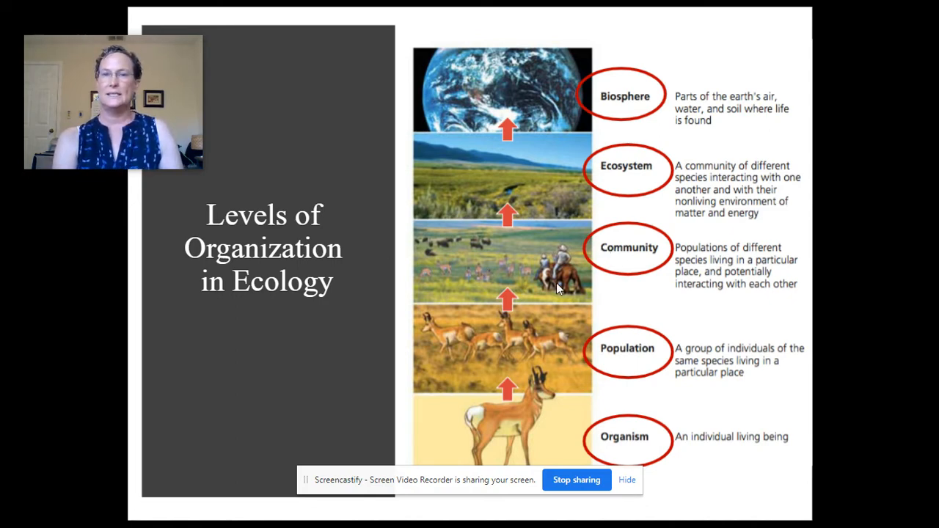
mouse_move(484, 184)
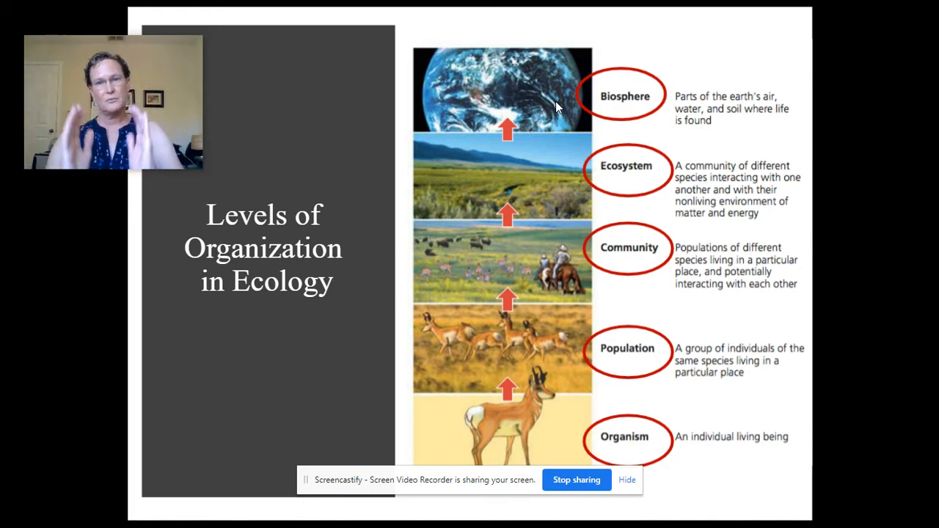
mouse_move(727, 396)
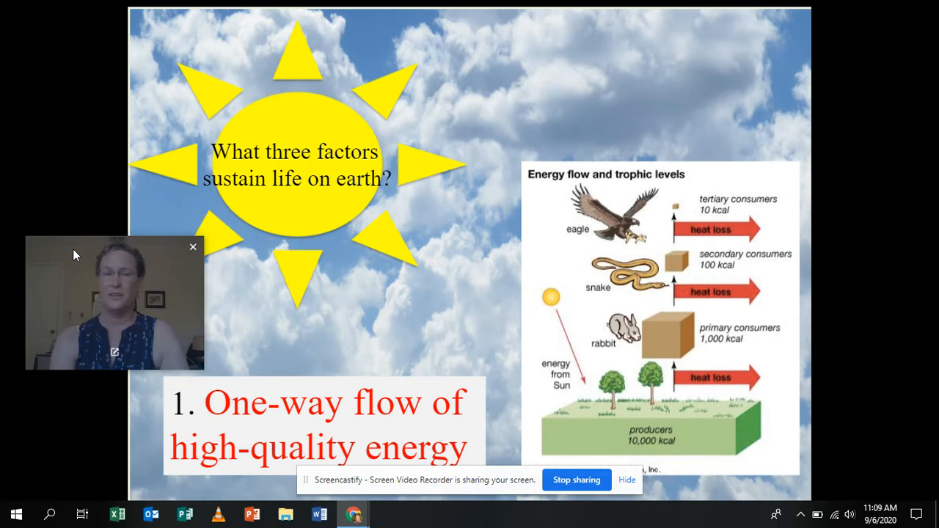
mouse_move(259, 245)
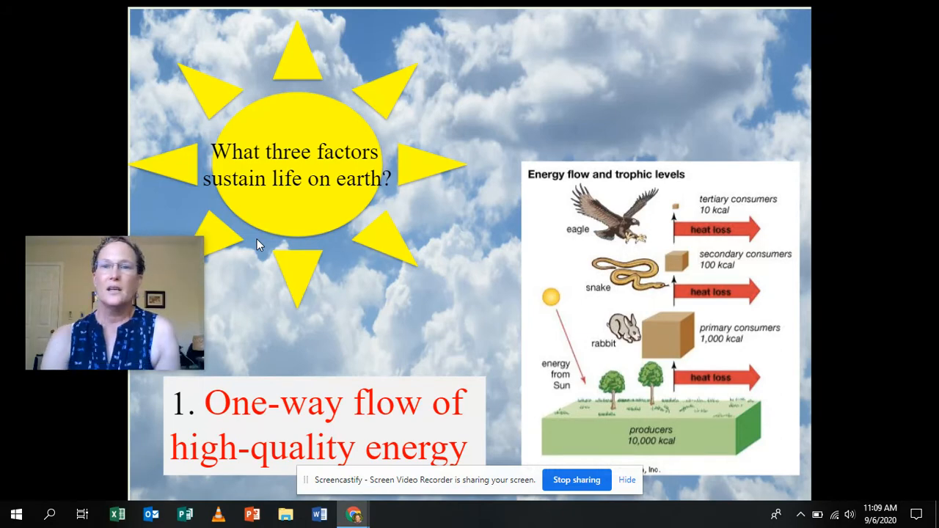
mouse_move(557, 268)
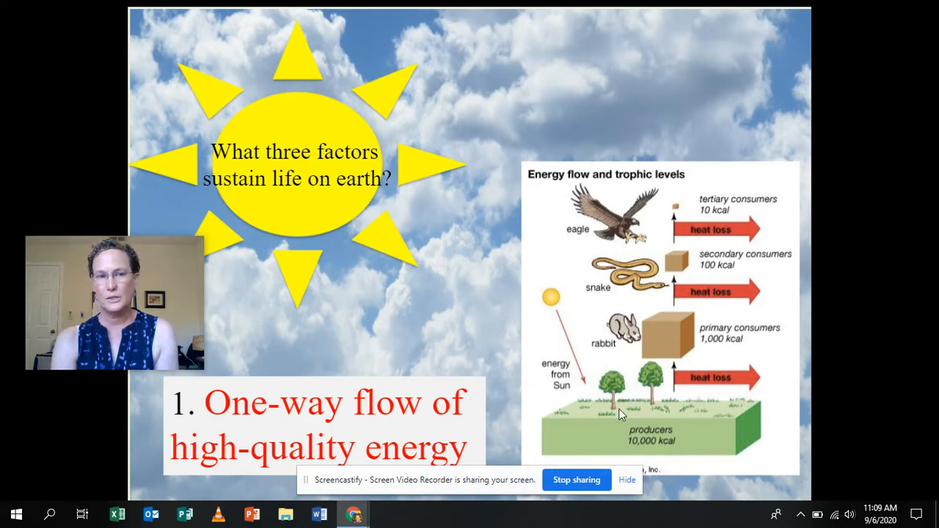
mouse_move(634, 349)
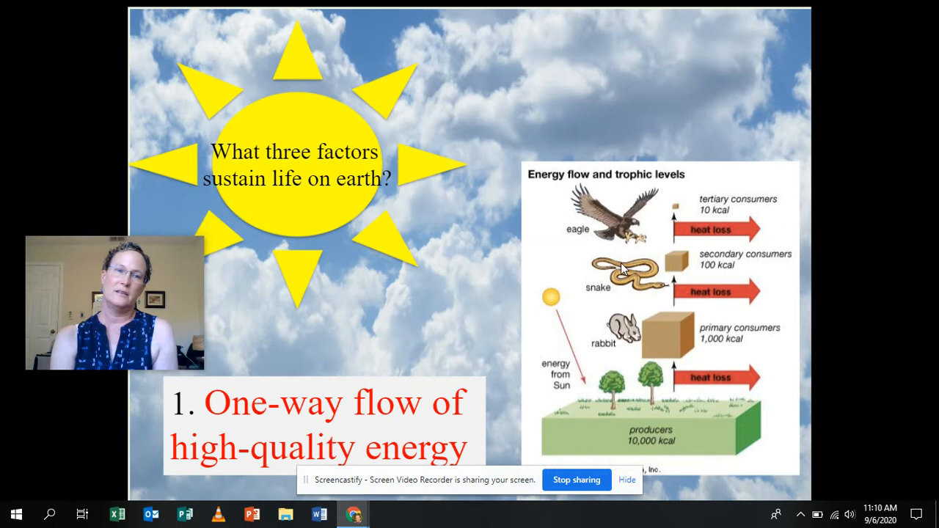
mouse_move(660, 197)
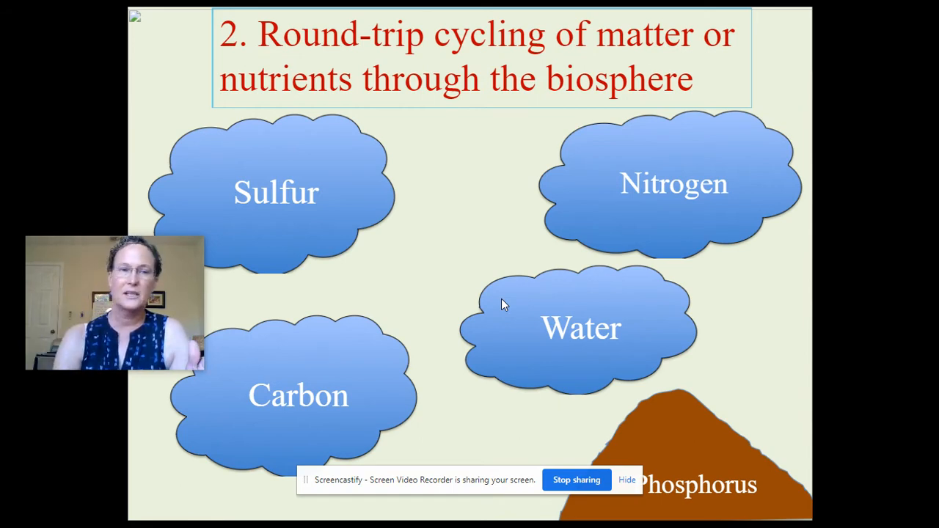
mouse_move(475, 433)
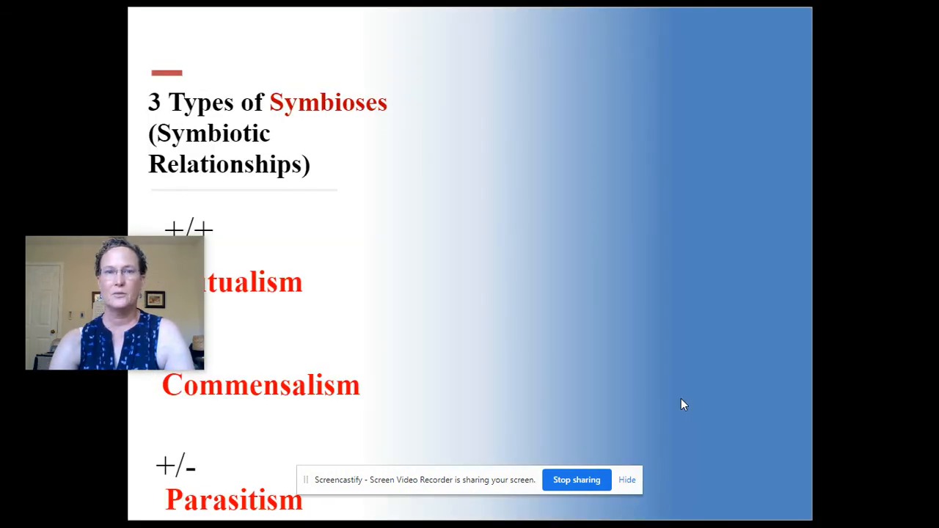
mouse_move(58, 282)
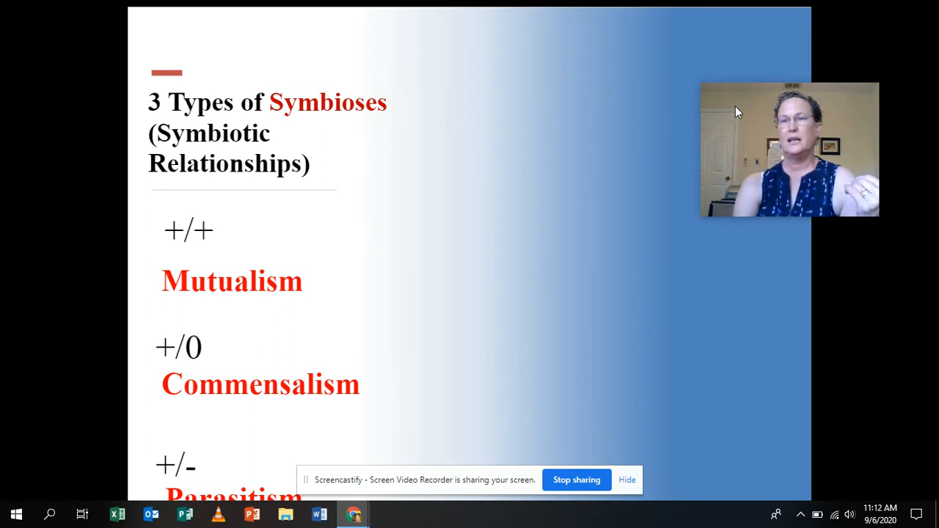
mouse_move(903, 289)
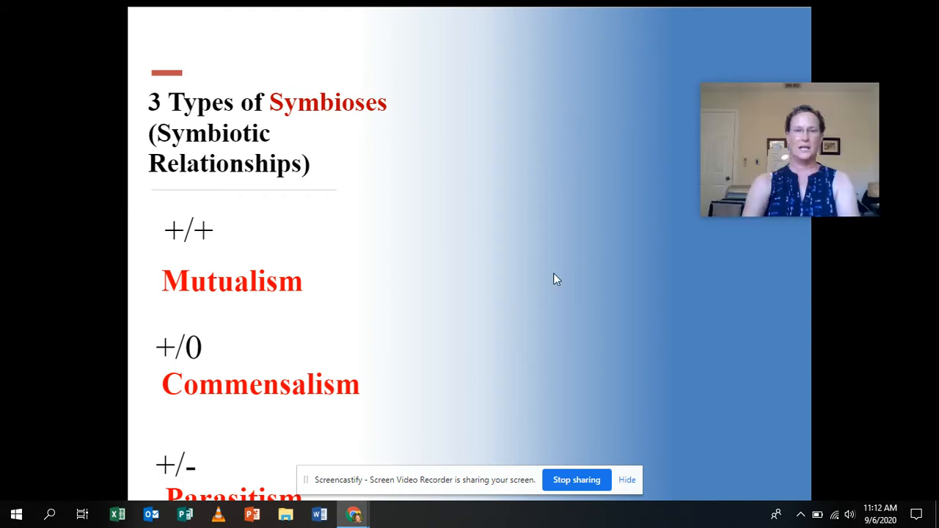
mouse_move(584, 368)
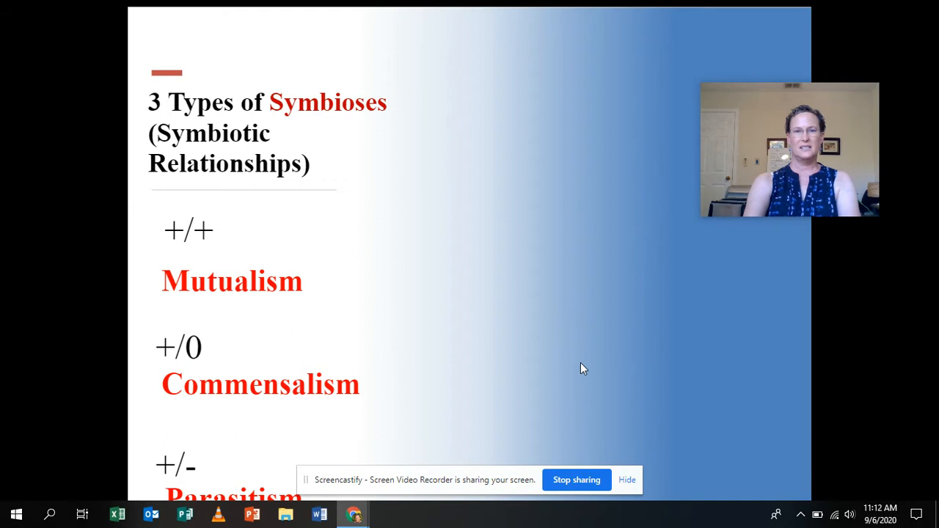
mouse_move(523, 398)
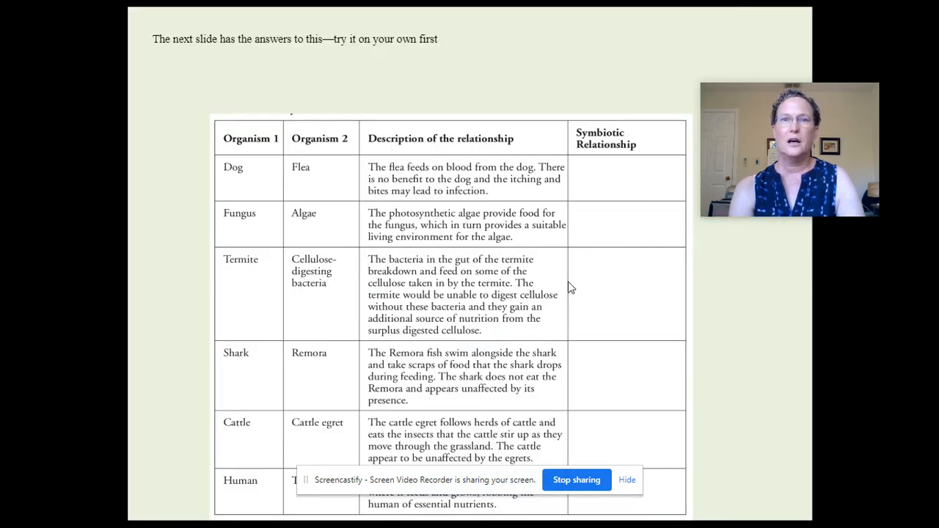
mouse_move(681, 267)
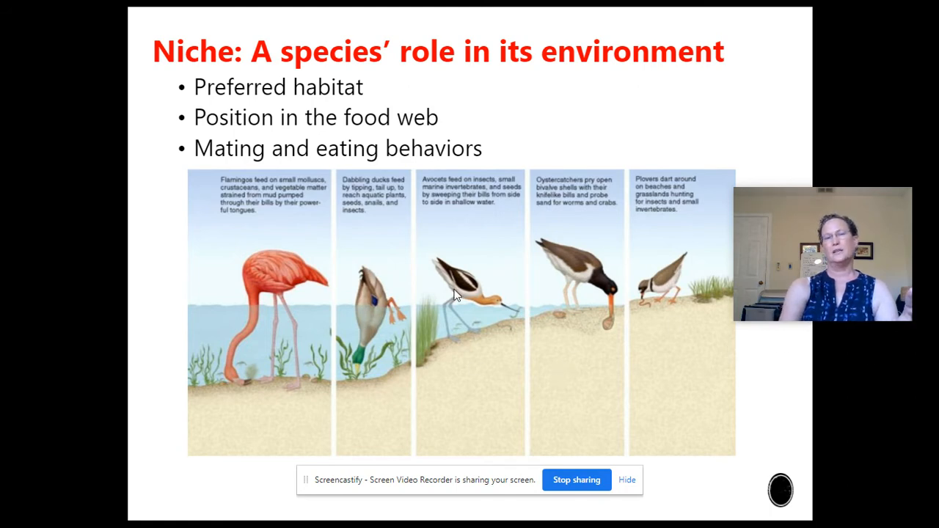
mouse_move(454, 326)
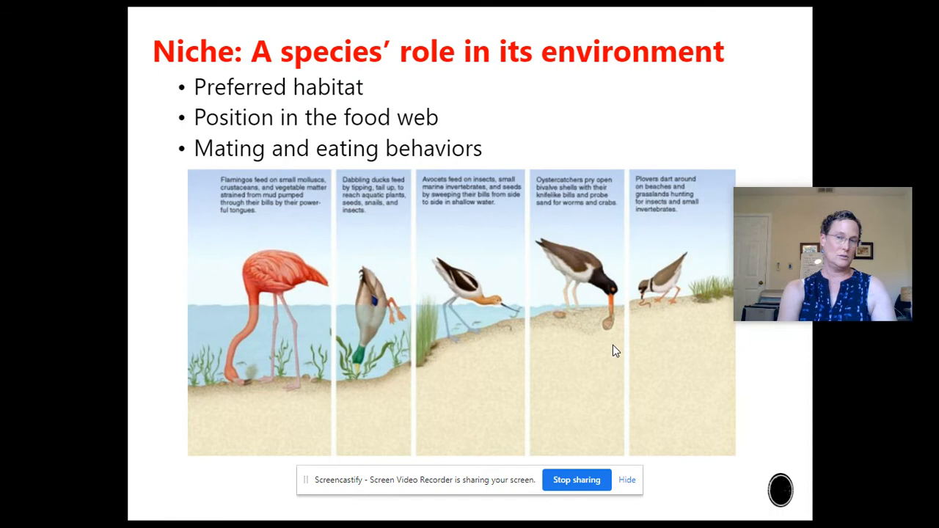
mouse_move(483, 241)
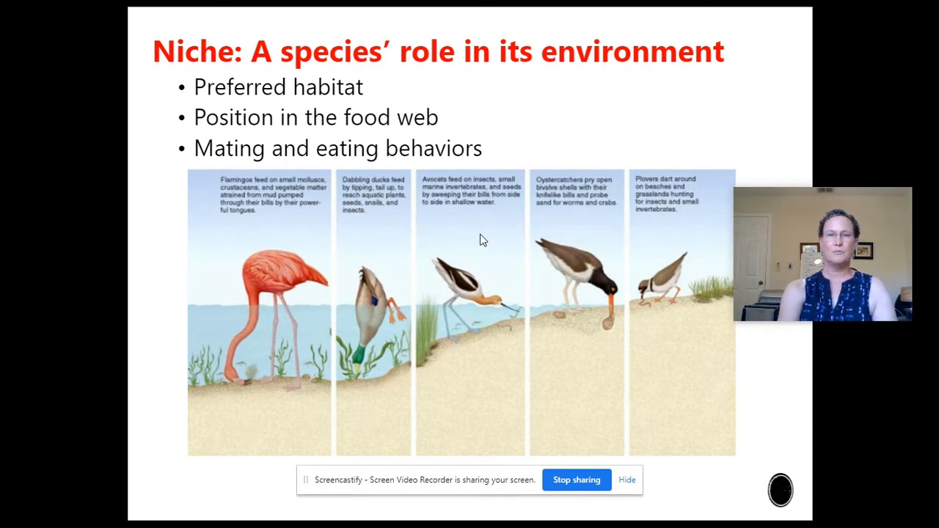
mouse_move(292, 387)
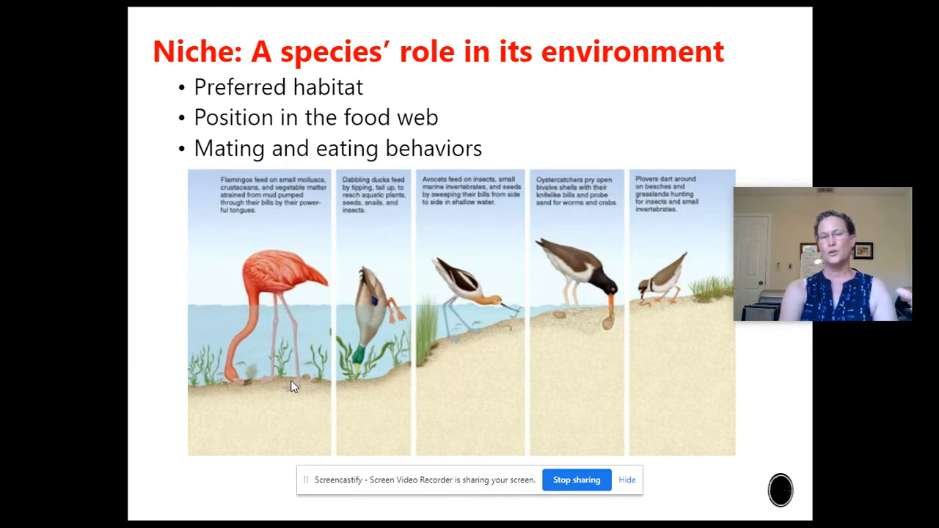
mouse_move(381, 384)
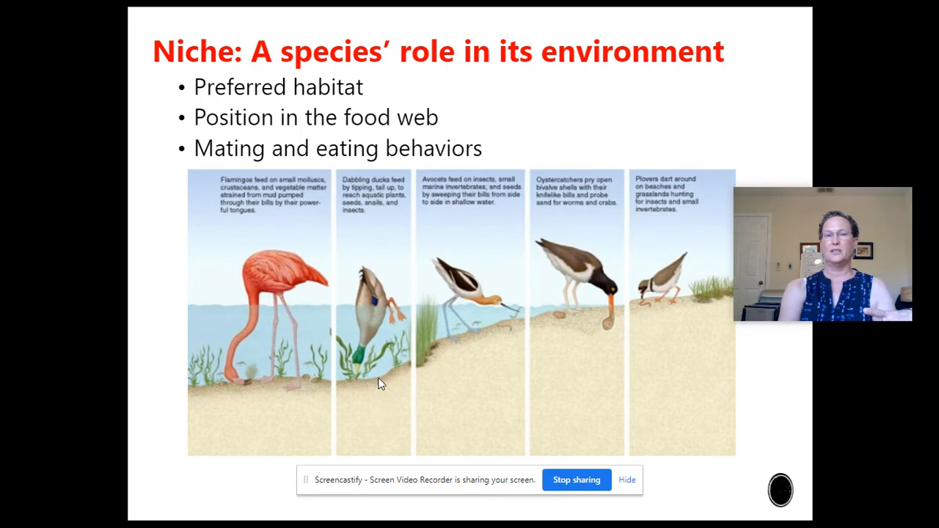
mouse_move(251, 314)
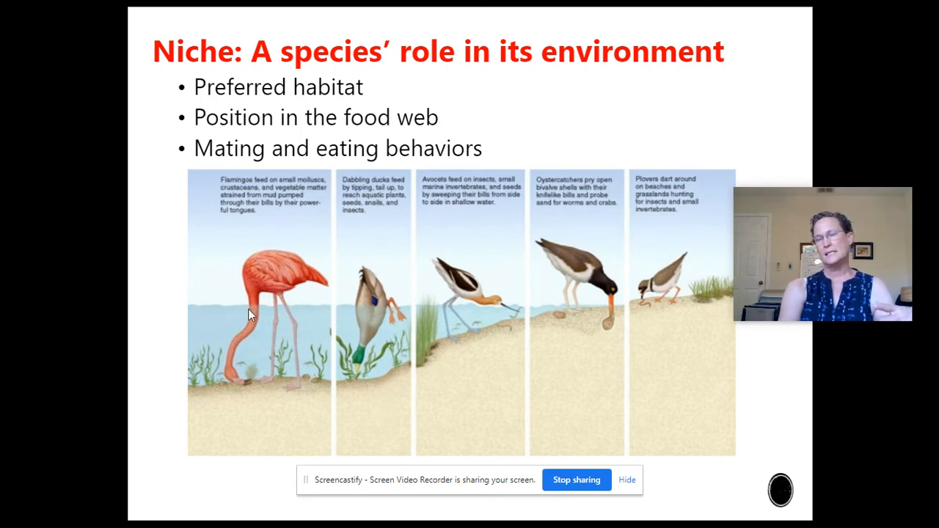
mouse_move(555, 316)
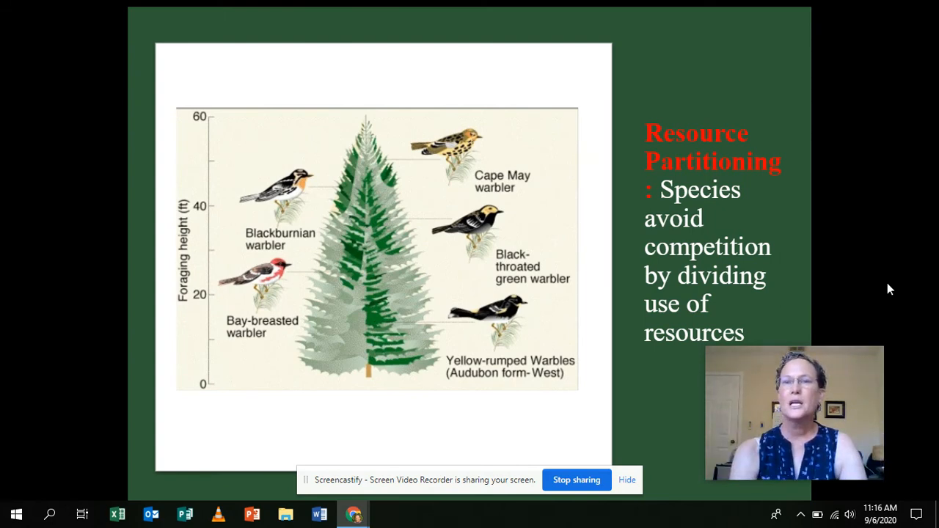
mouse_move(317, 219)
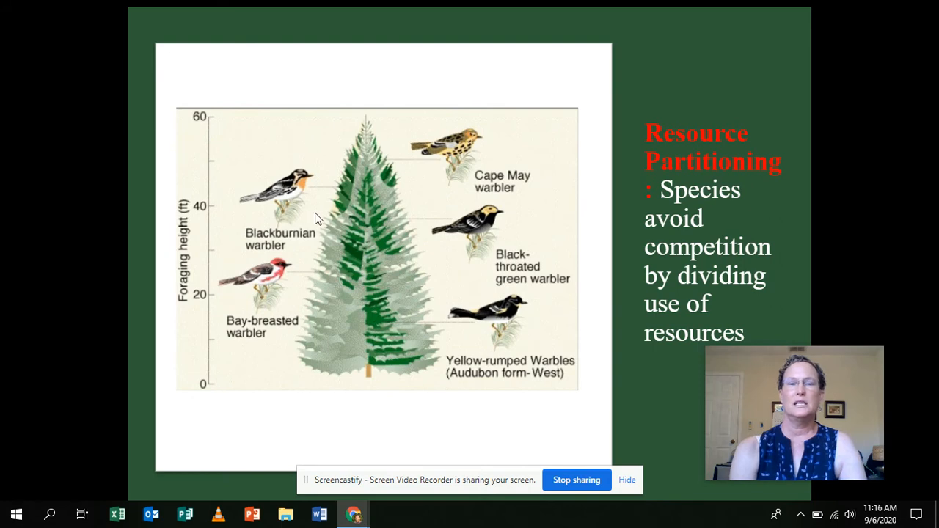
mouse_move(360, 182)
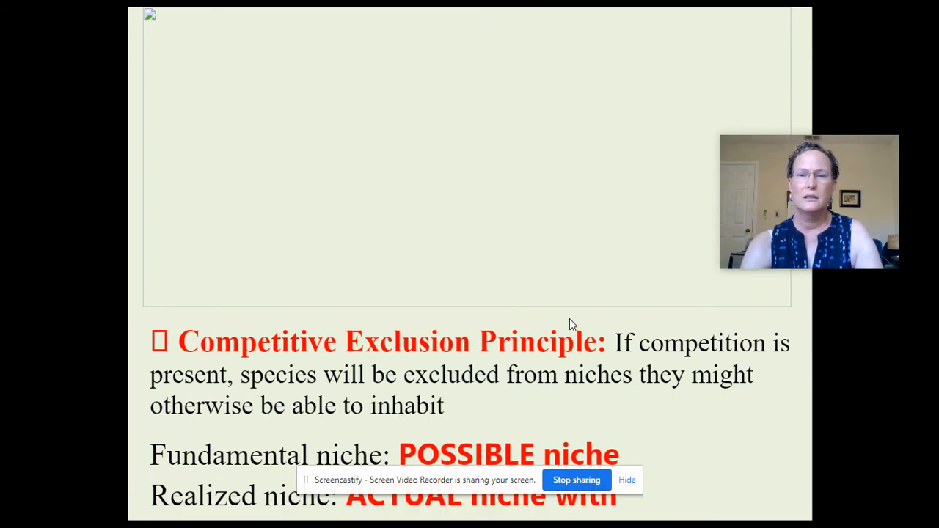
mouse_move(549, 294)
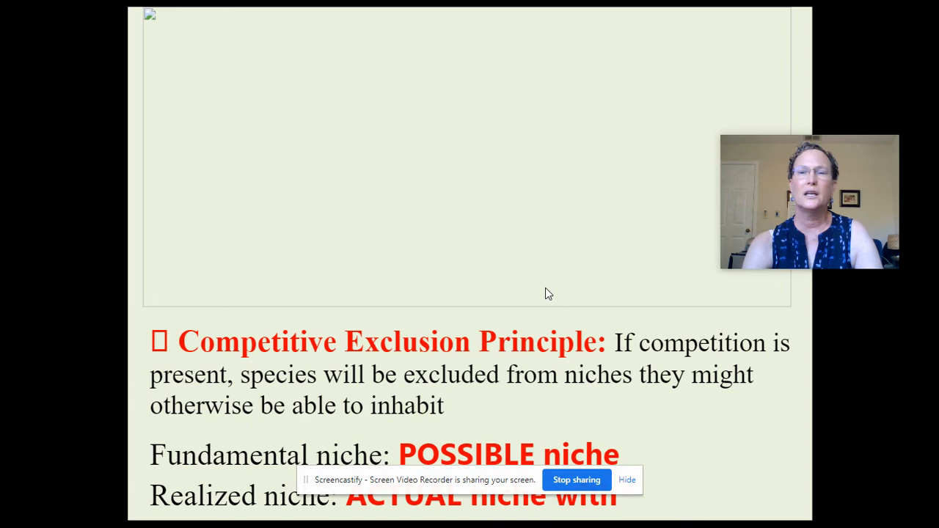
mouse_move(455, 237)
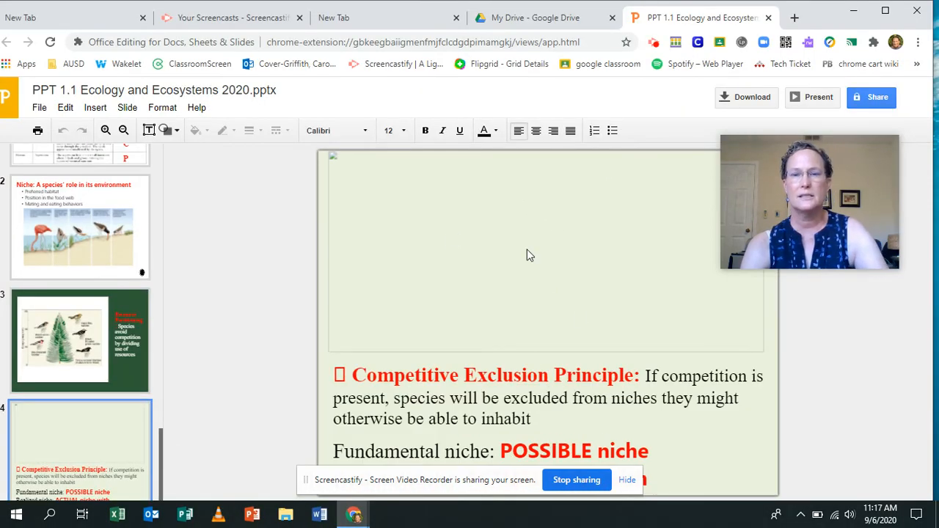
Select the principle text box and add 'Realized niche: ACTUAL niche with competition'
click(550, 396)
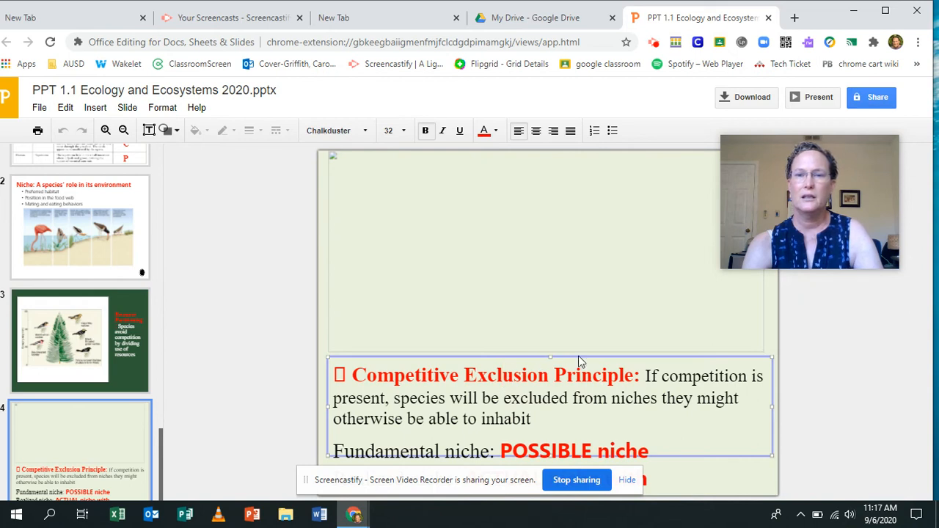
mouse_move(575, 361)
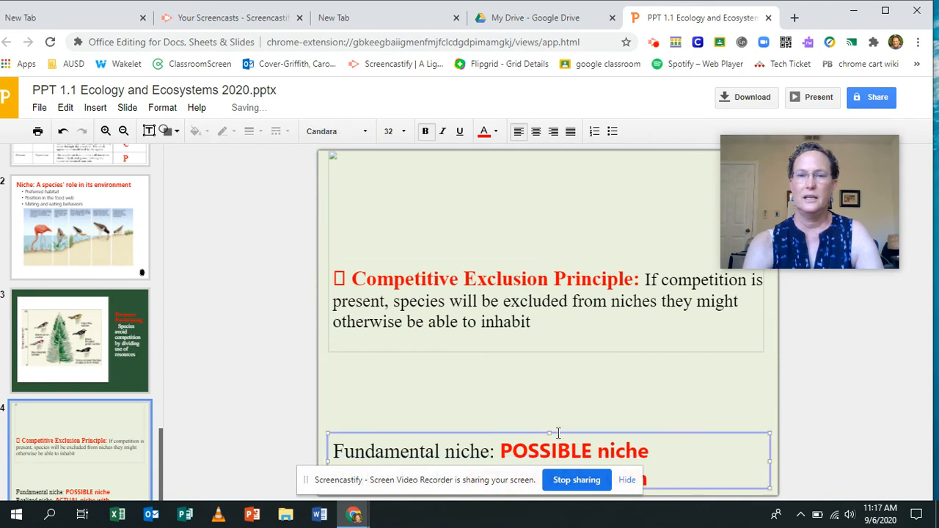
mouse_move(552, 397)
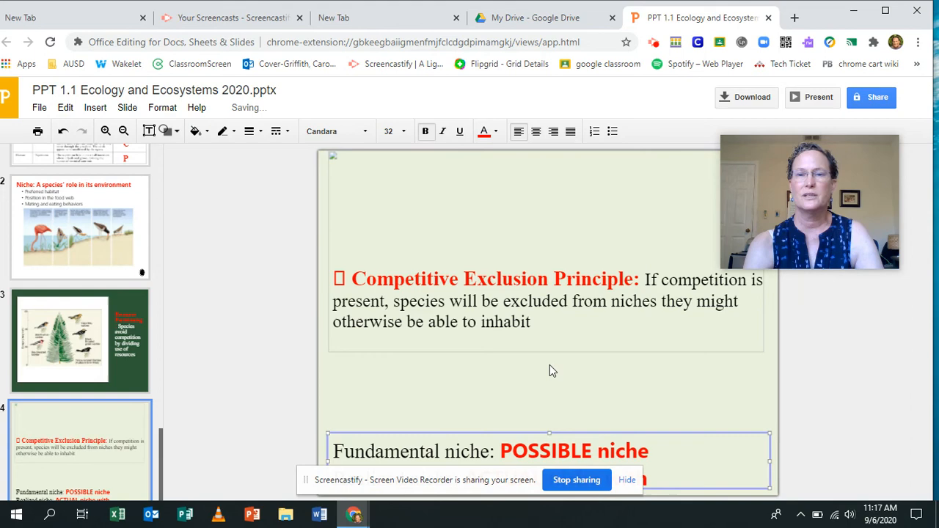
text(Realized niche: ACTUAL niche with competition)
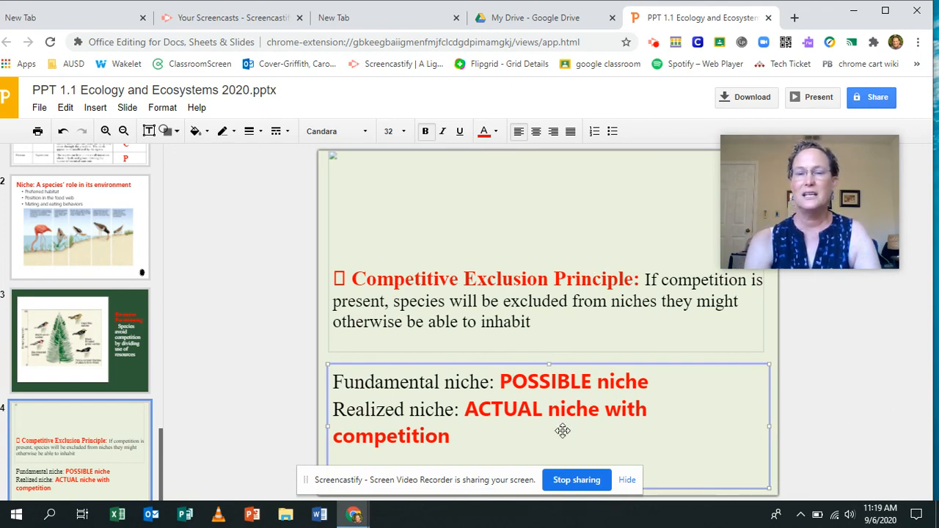
mouse_move(590, 448)
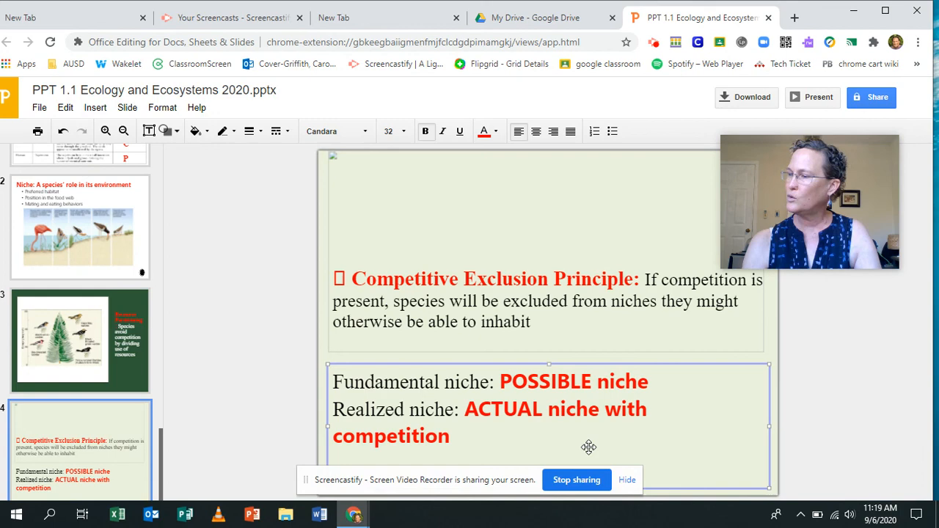